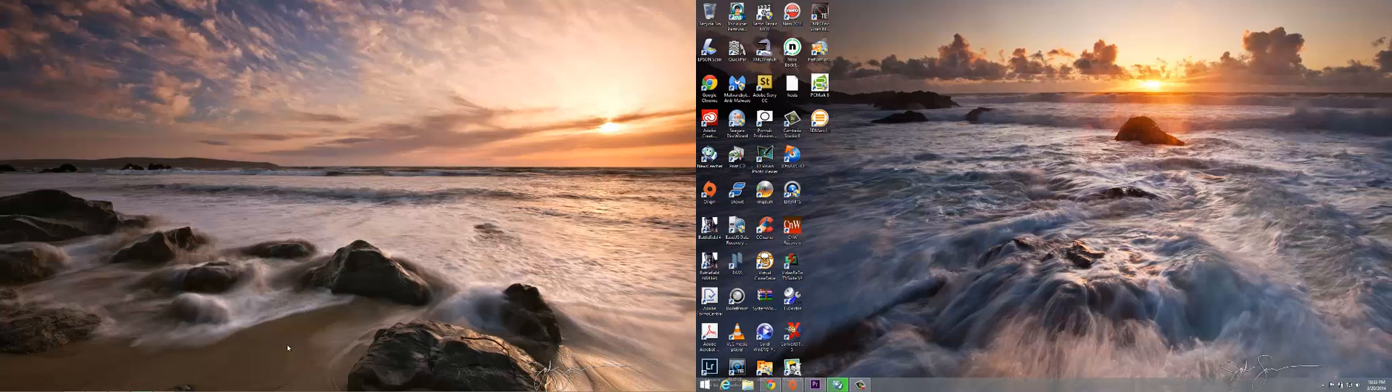
mouse_move(745, 313)
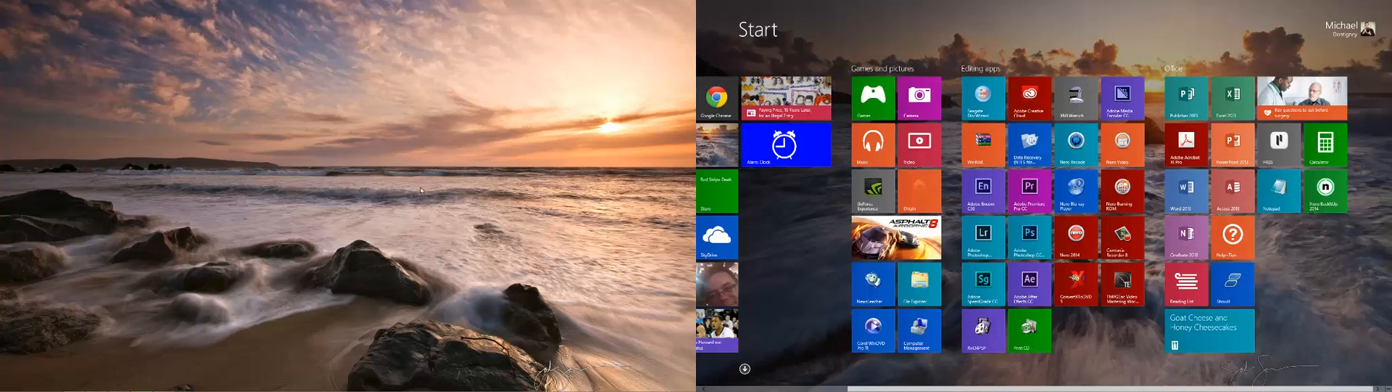
mouse_move(821, 258)
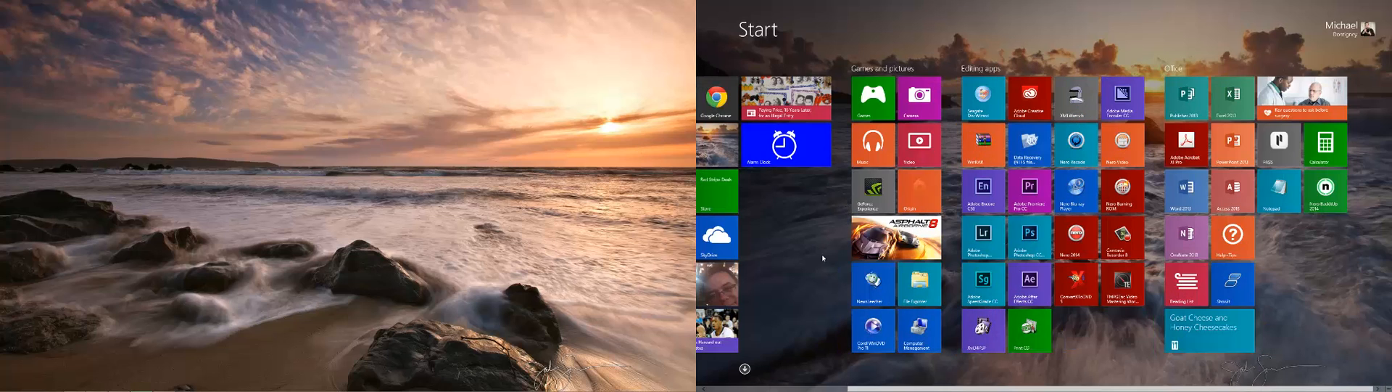
mouse_move(795, 289)
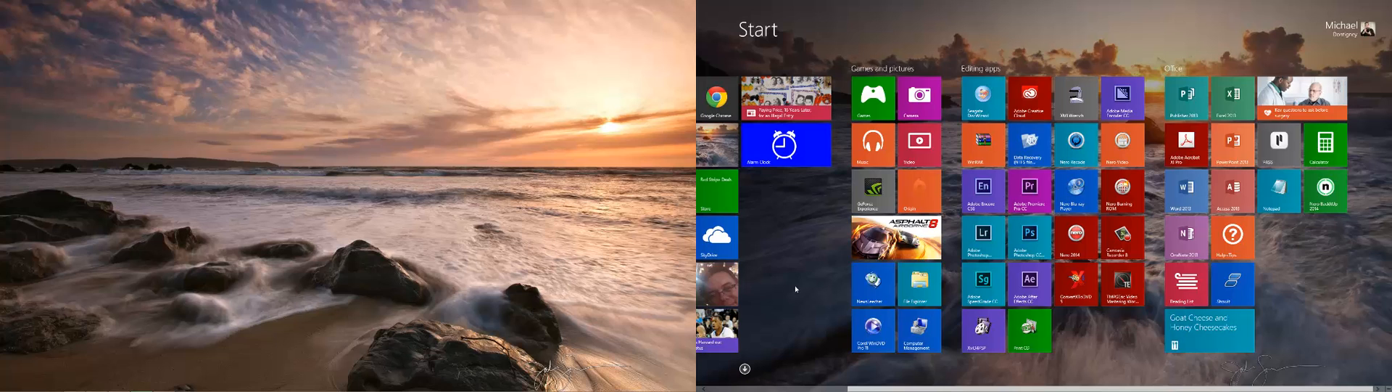
Scroll the Start screen to reach the Apps view sorted by date installed
scroll(left, 3)
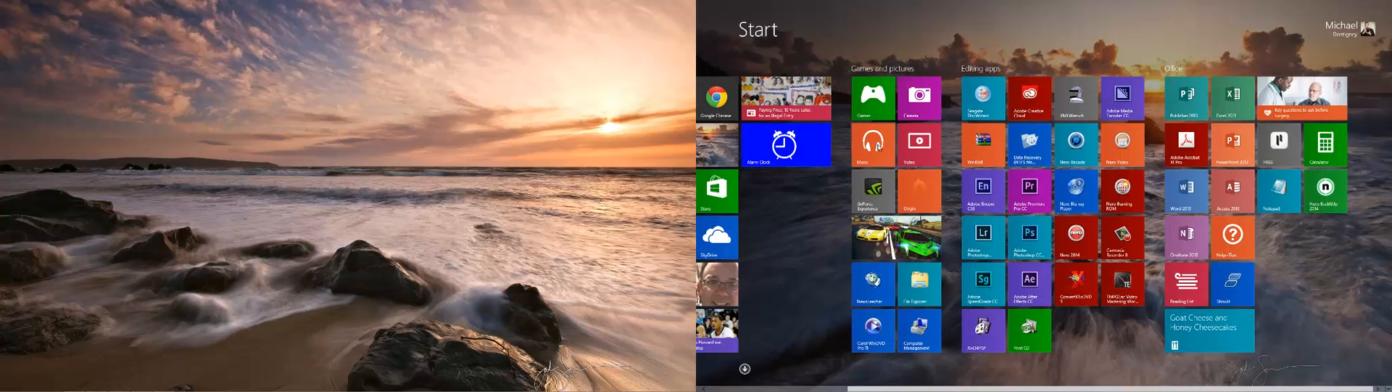
scroll(left, 3)
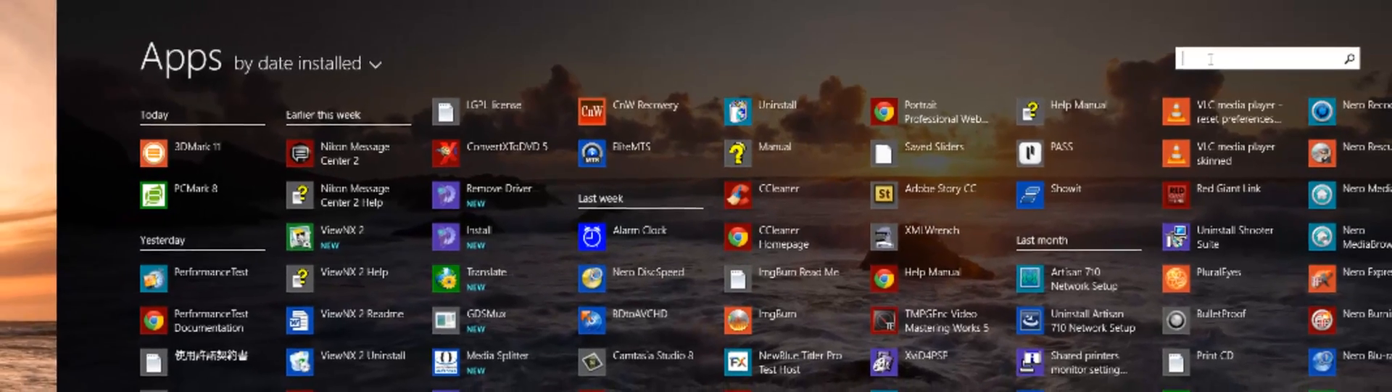
Search the Apps list for 'out' and launch Outlook 2013
text(ner)
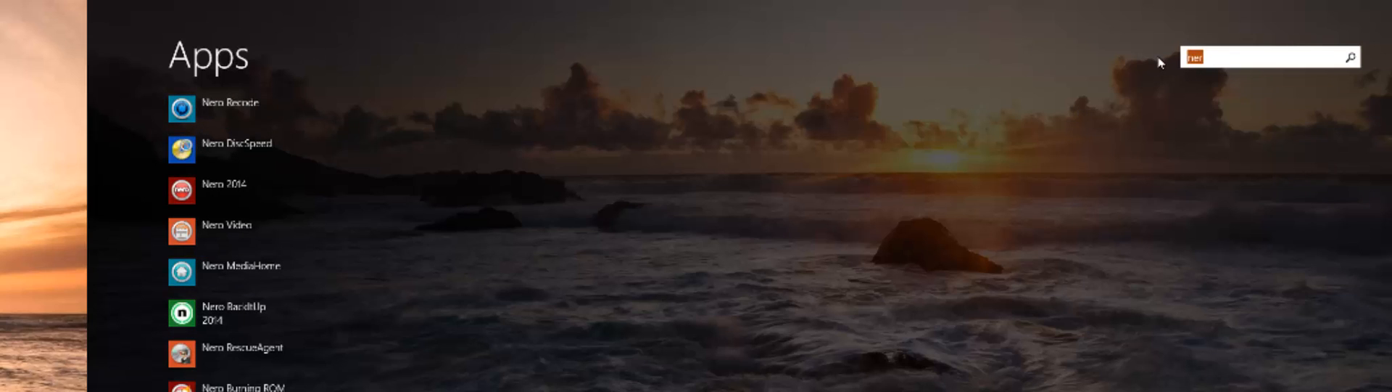
text(out)
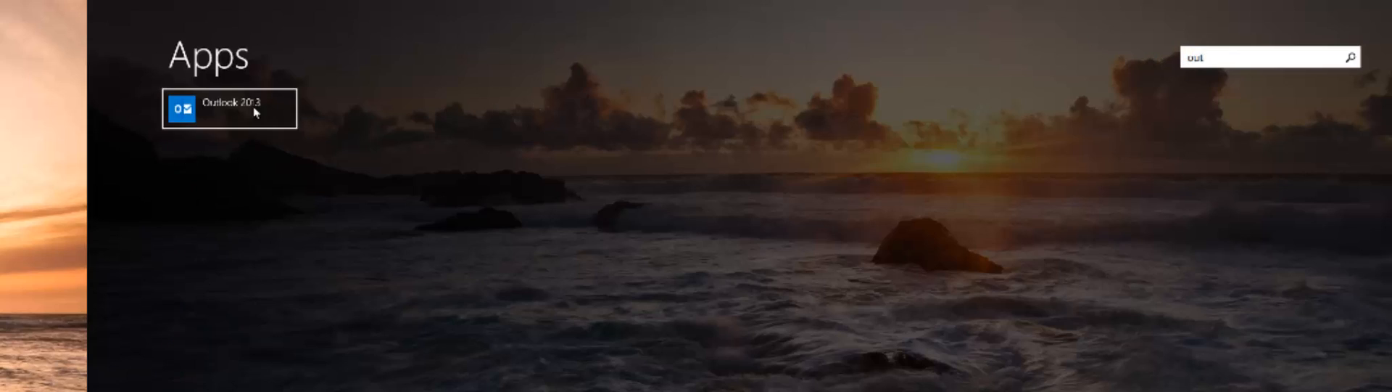
click(232, 107)
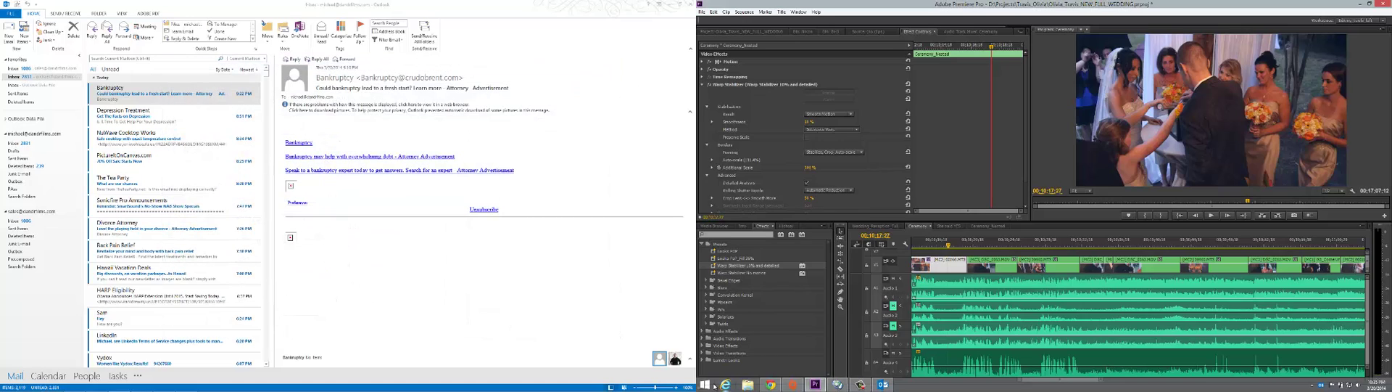
Clear Outlook 2013 off the left monitor with the Windows key
key(Win)
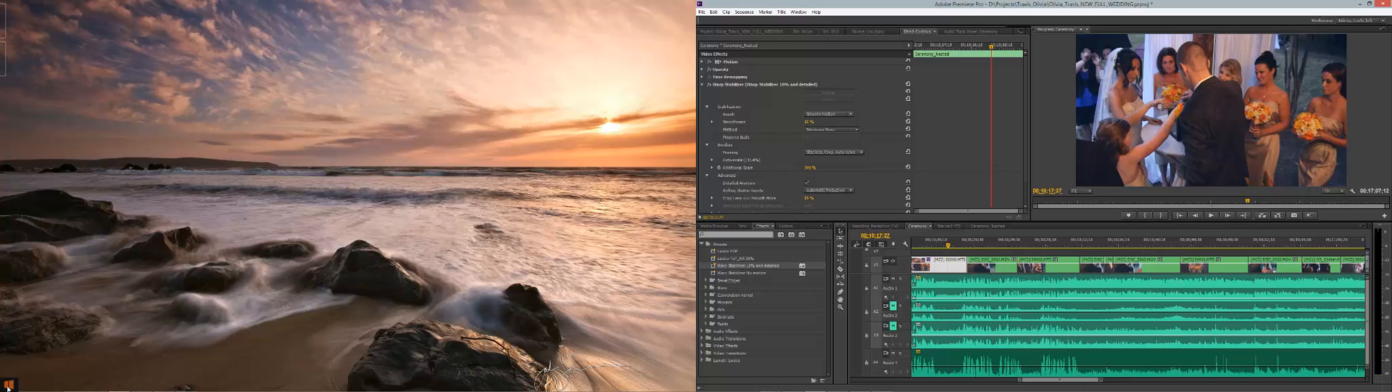
Bring up the install-date-sorted Apps list on the left monitor with the Windows key
key(Win)
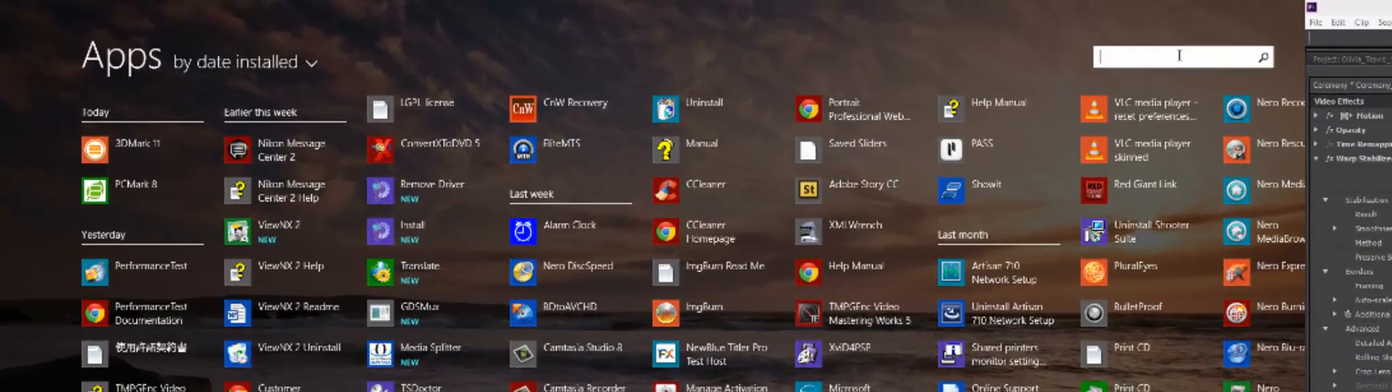
Search the Apps list for 'nero' and launch Nero Recode
text(vl)
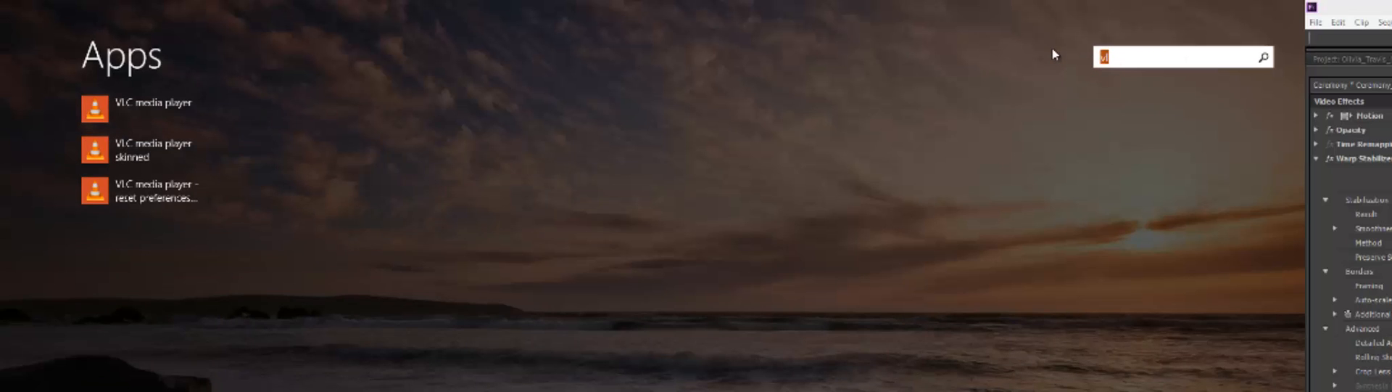
text(nero)
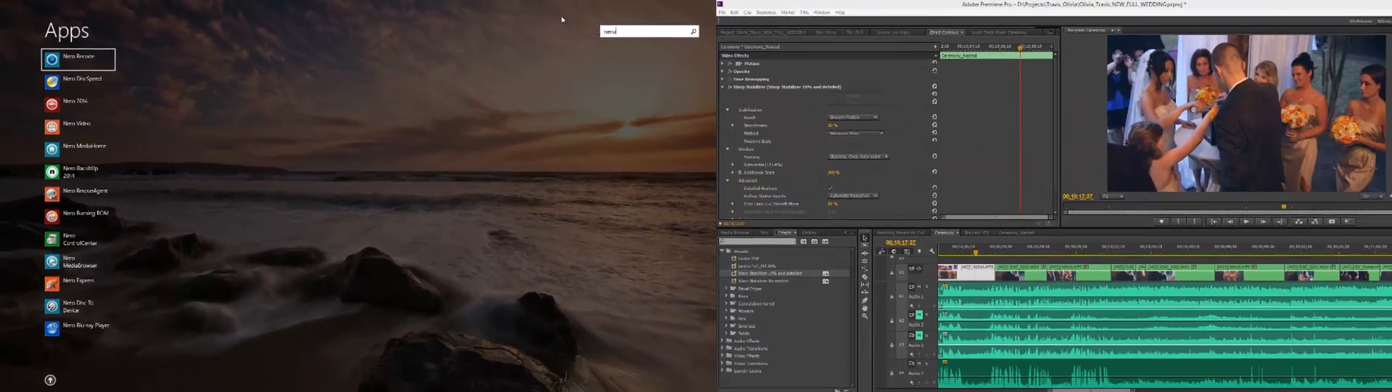
click(72, 56)
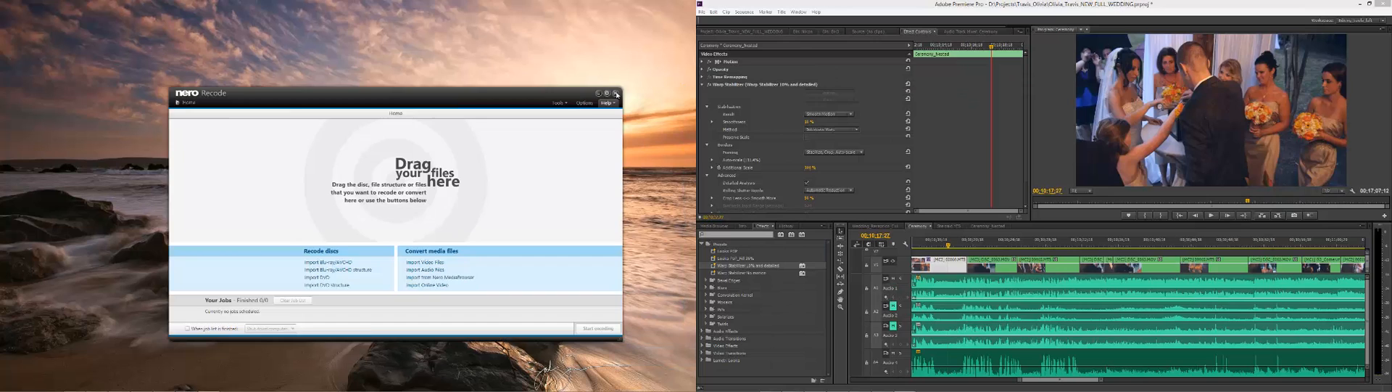
click(618, 93)
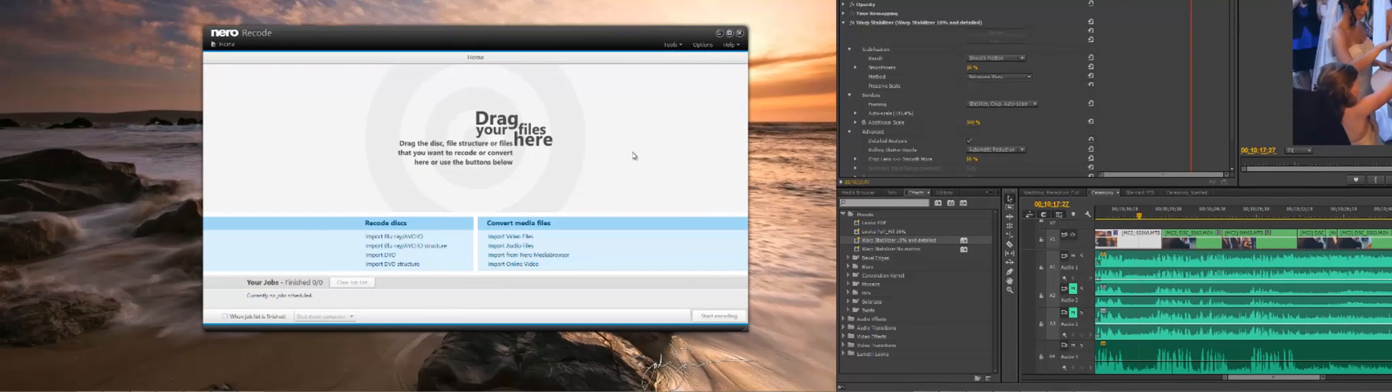
mouse_move(647, 181)
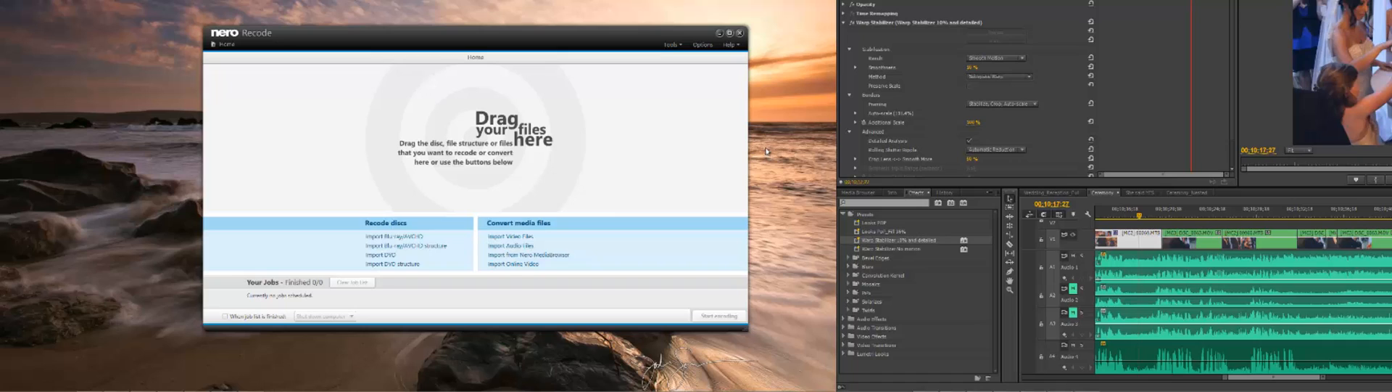
mouse_move(1048, 154)
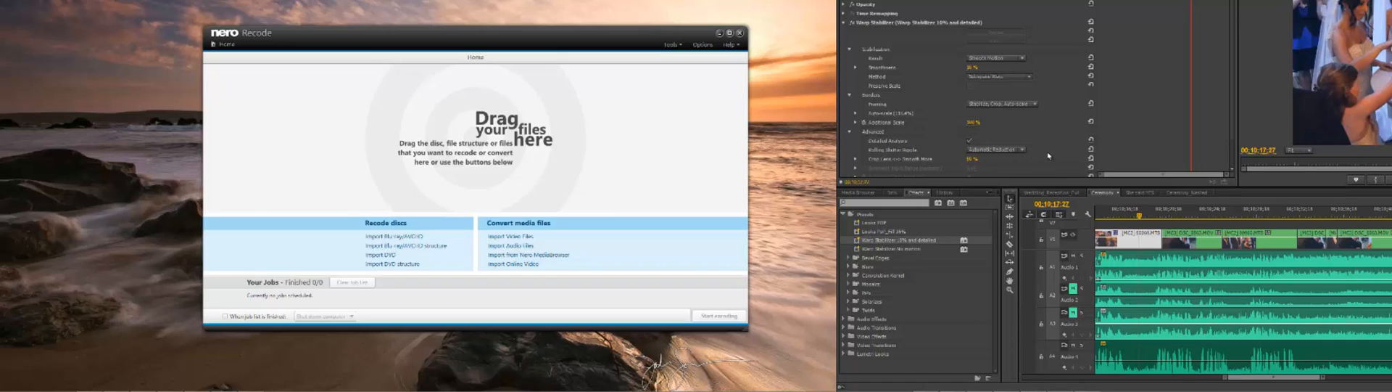
mouse_move(1058, 154)
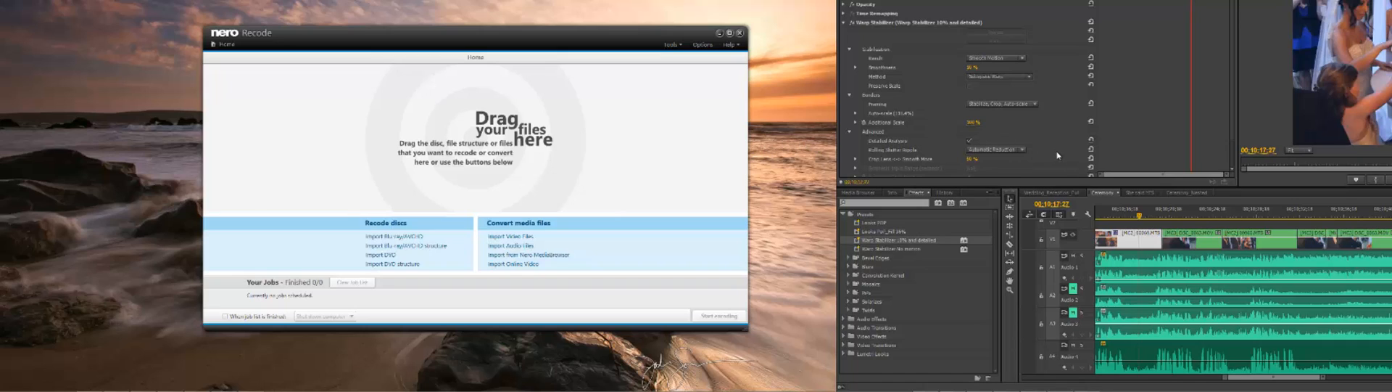